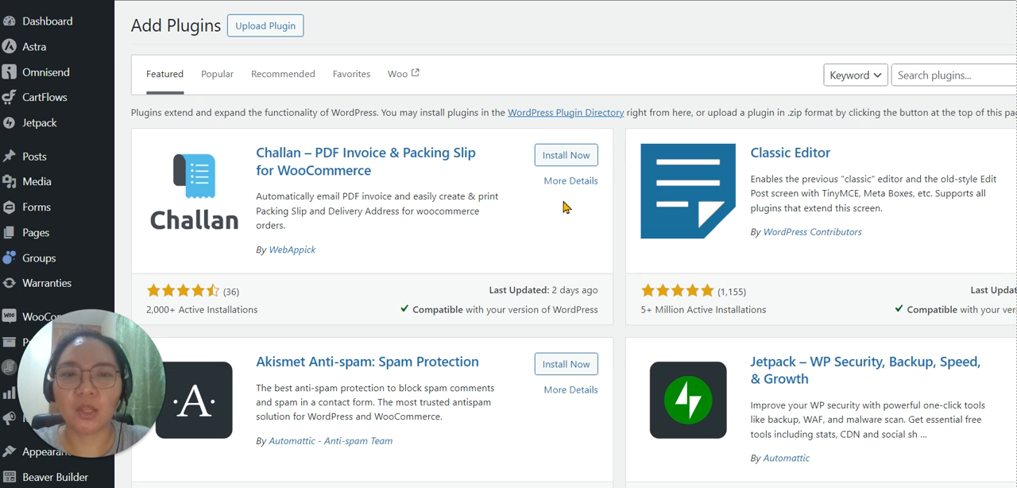
Upload the original battery-lookup.zip as a plugin and attempt to install it.
{"action": "left_click", "coordinate": [264, 25]}
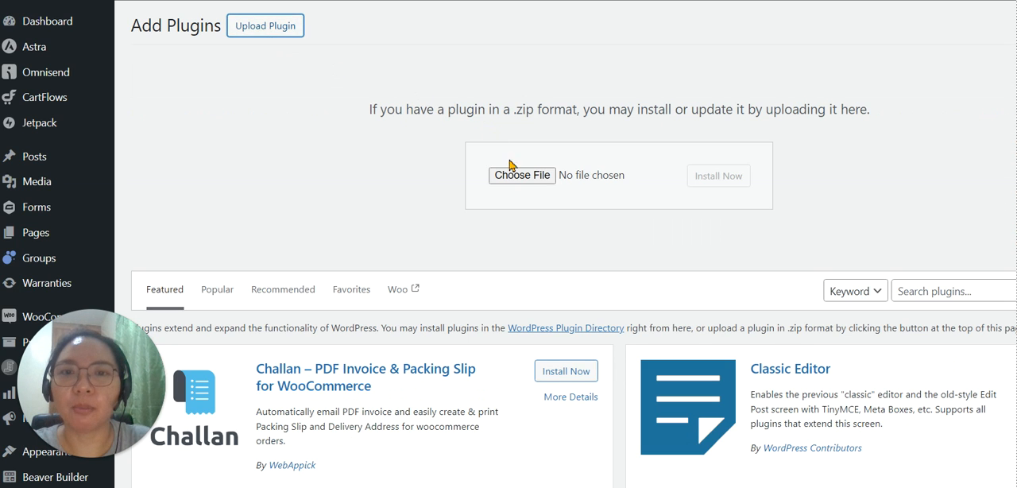
{"action": "left_click", "coordinate": [521, 174]}
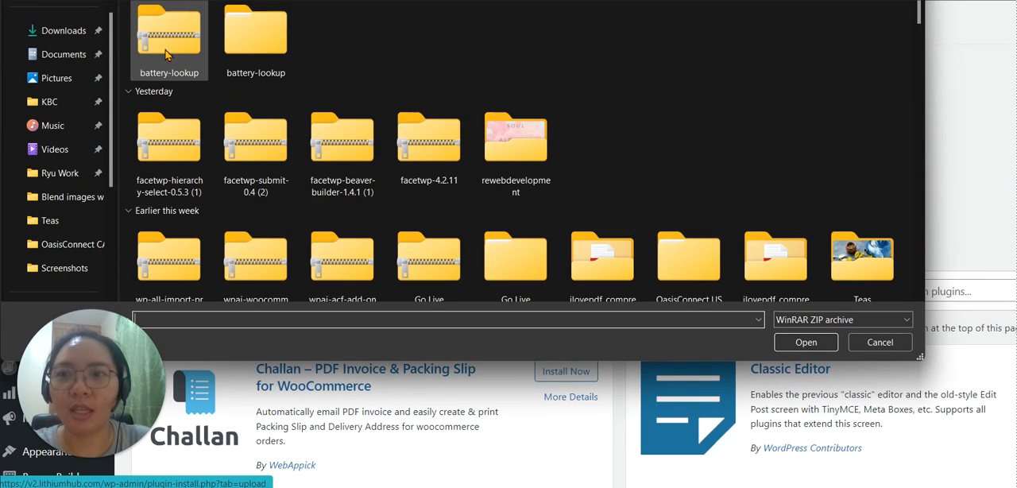
{"action": "left_click", "coordinate": [804, 341]}
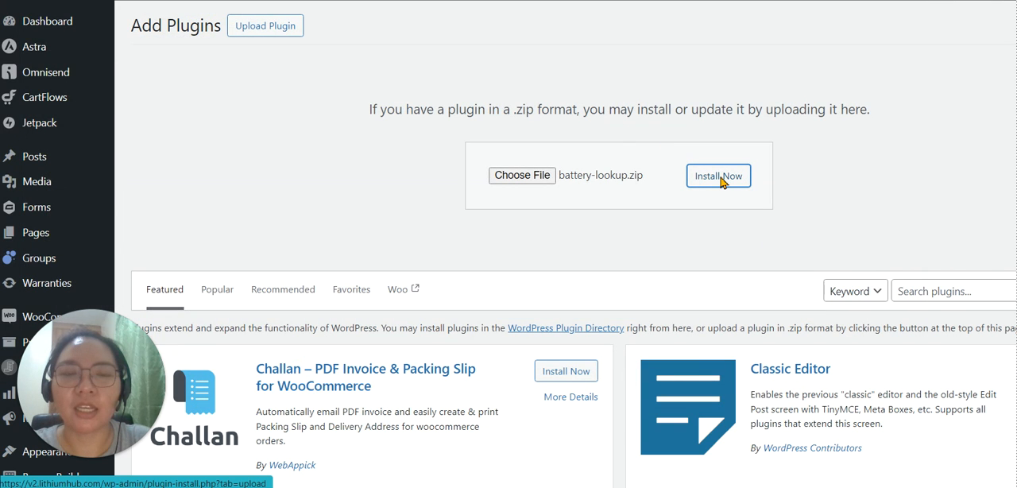
{"action": "left_click", "coordinate": [717, 175]}
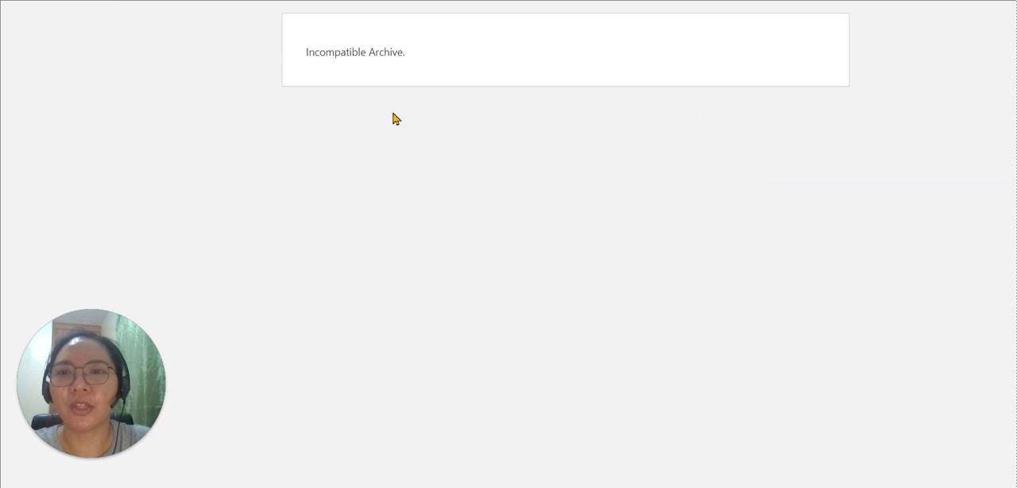
{"action": "mouse_move", "coordinate": [322, 68]}
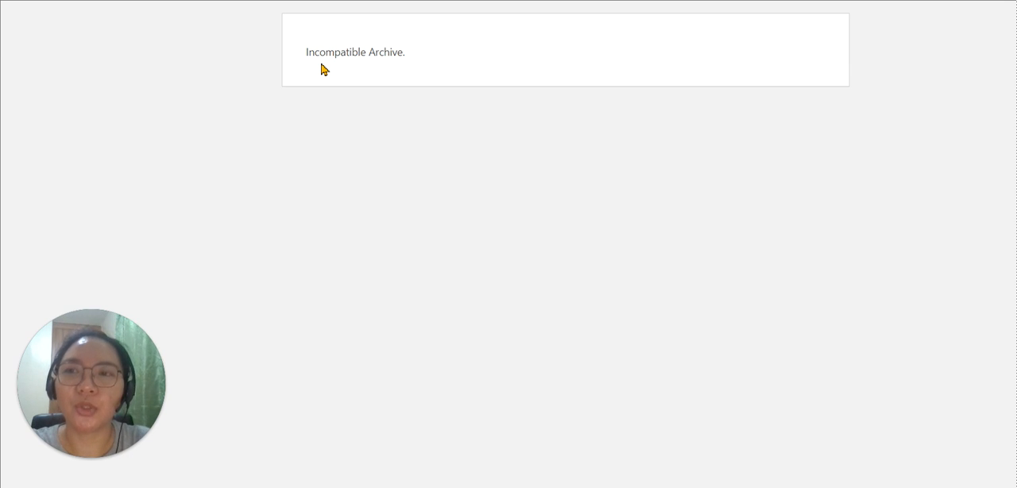
{"action": "mouse_move", "coordinate": [329, 69]}
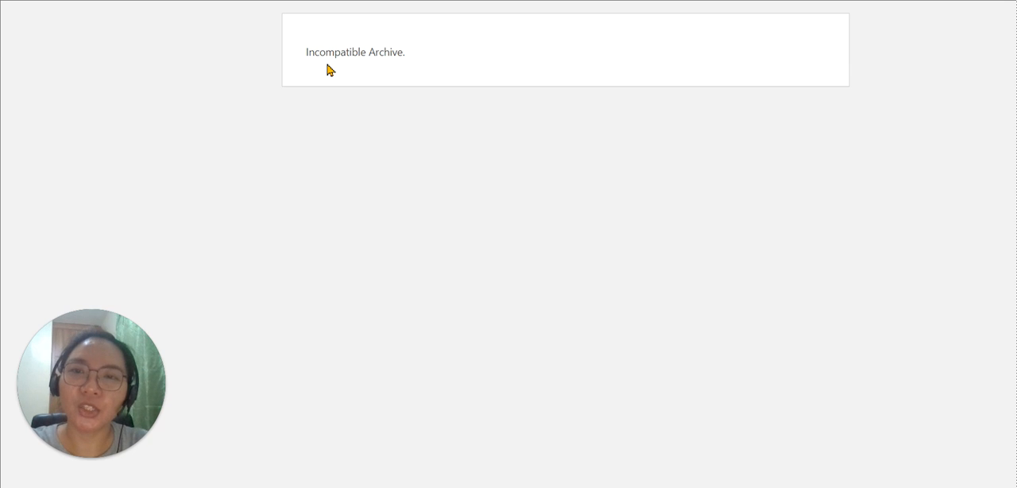
{"action": "mouse_move", "coordinate": [493, 85]}
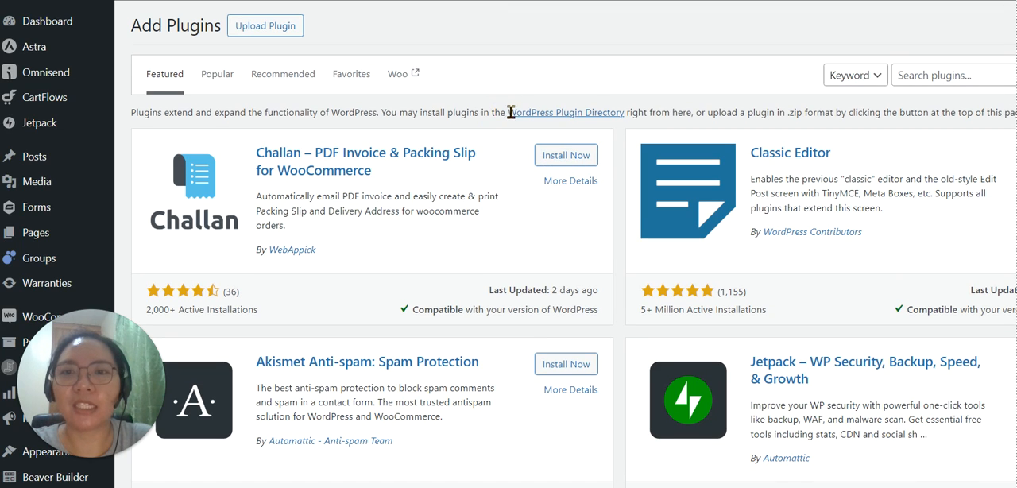
{"action": "mouse_move", "coordinate": [799, 369]}
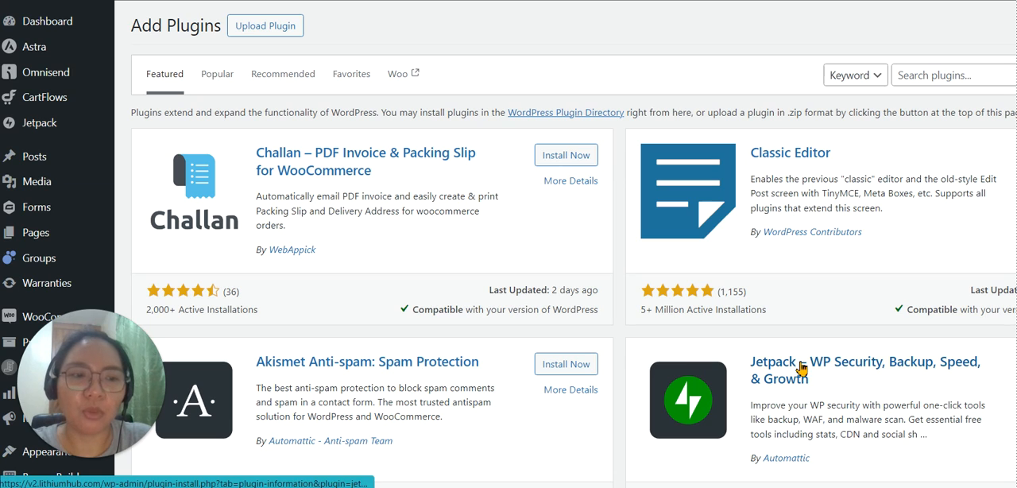
{"action": "mouse_move", "coordinate": [575, 239]}
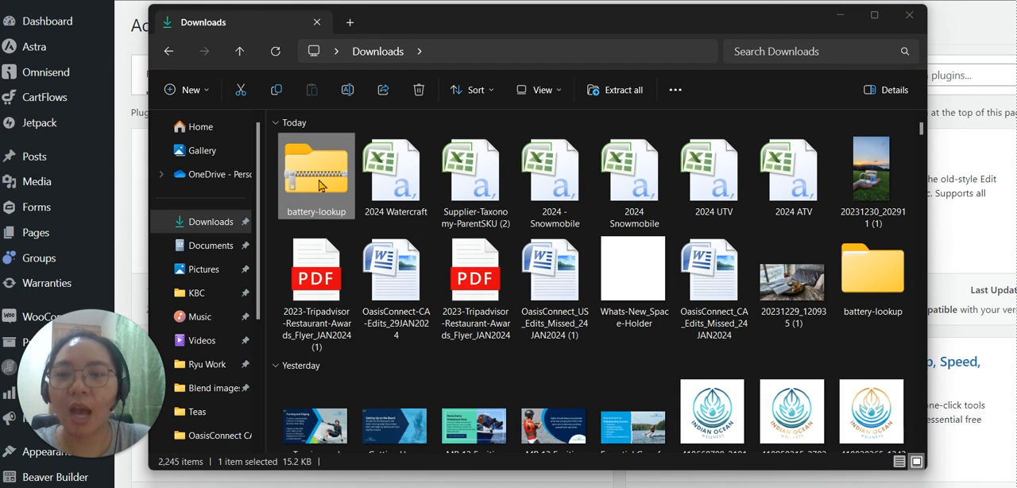
{"action": "mouse_move", "coordinate": [316, 191]}
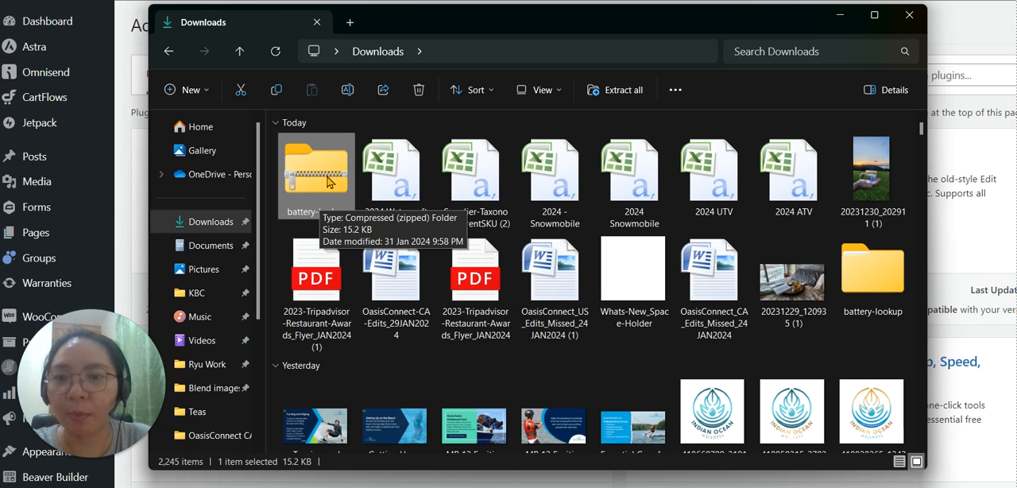
{"action": "mouse_move", "coordinate": [350, 191]}
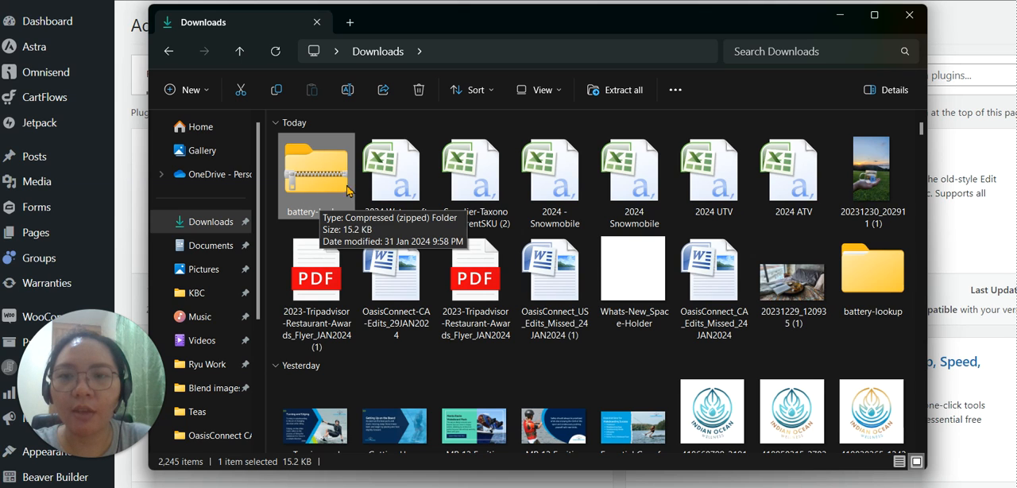
{"action": "double_click", "coordinate": [315, 167]}
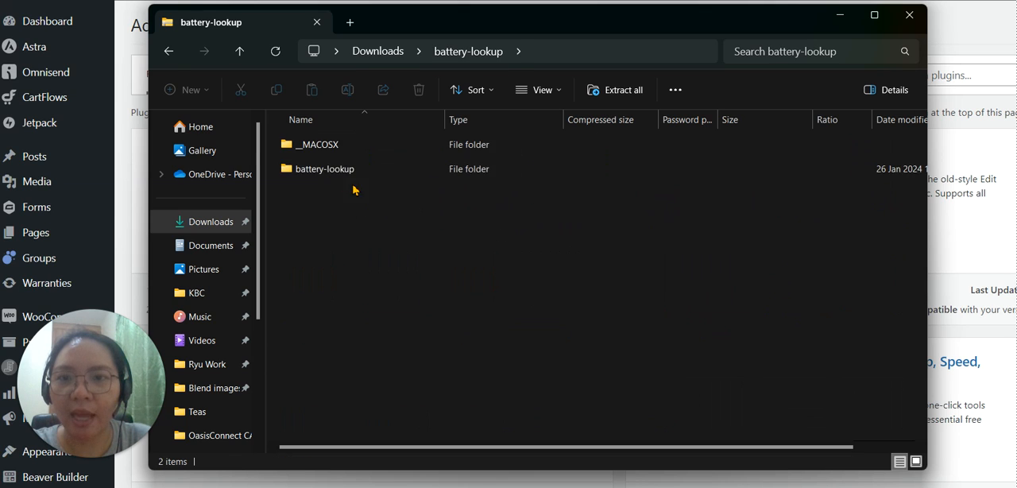
{"action": "left_click", "coordinate": [318, 144]}
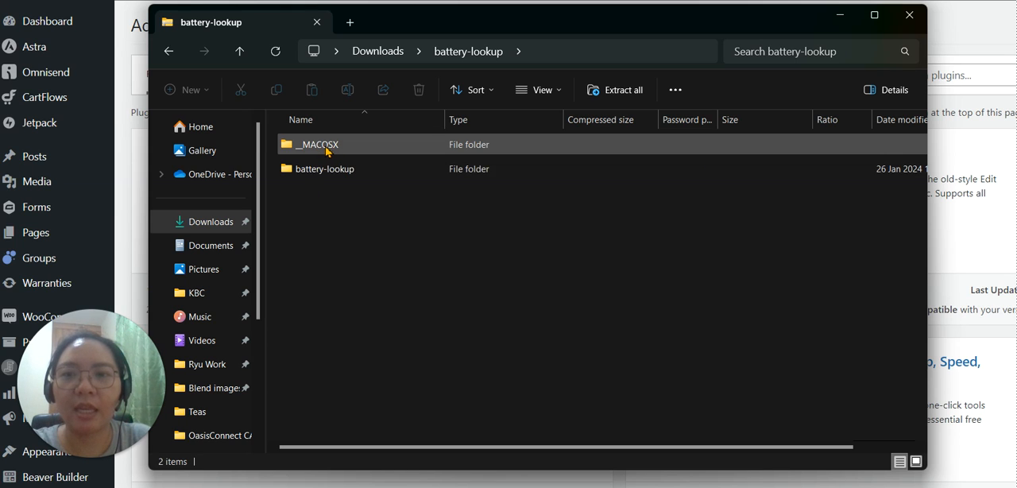
{"action": "double_click", "coordinate": [317, 143]}
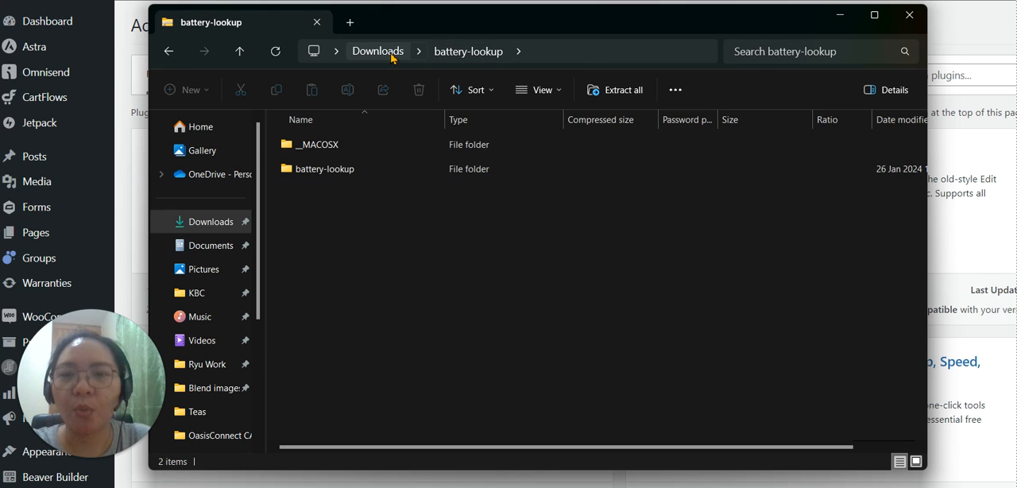
{"action": "left_click", "coordinate": [377, 50]}
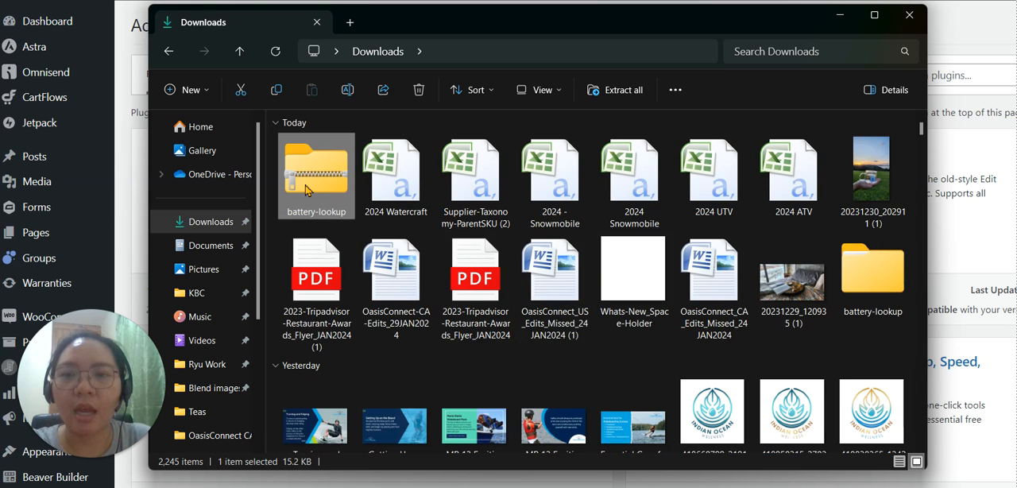
{"action": "double_click", "coordinate": [316, 170]}
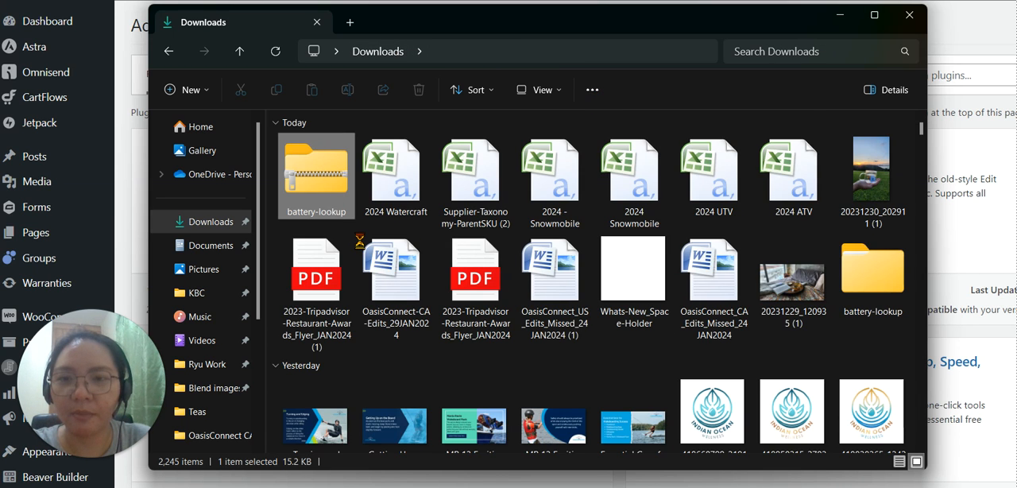
Extract battery-lookup.zip to D:\Downloads\battery-lookup, revealing battery-lookup and __MACOSX folders.
{"action": "right_click", "coordinate": [315, 175]}
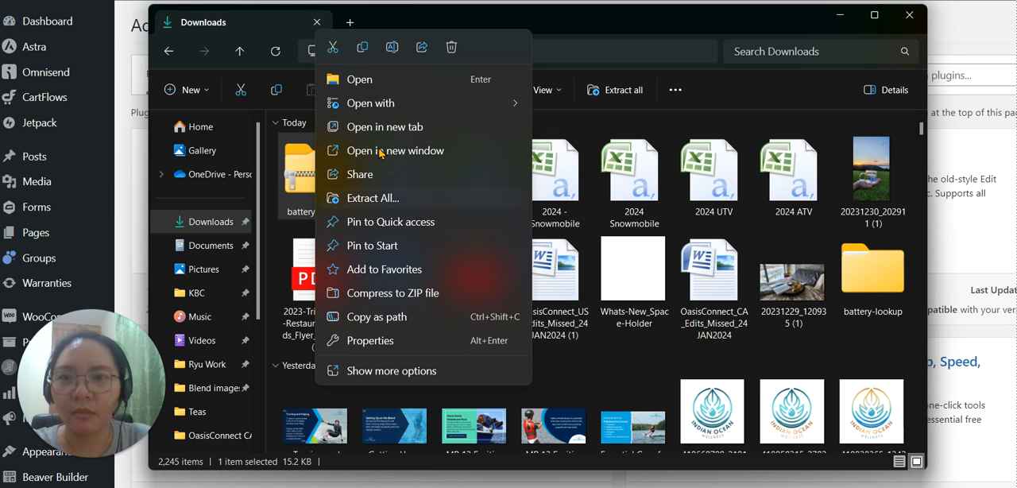
{"action": "left_click", "coordinate": [372, 197]}
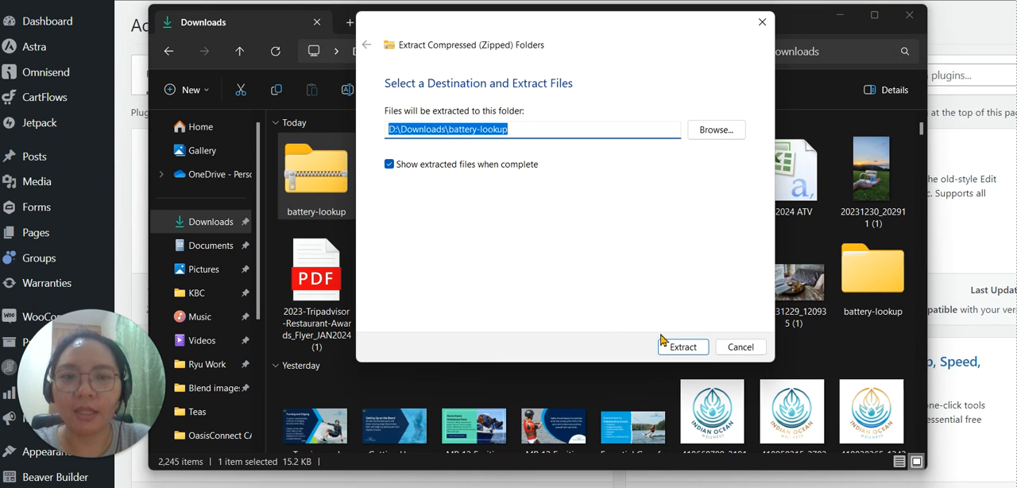
{"action": "left_click", "coordinate": [682, 346]}
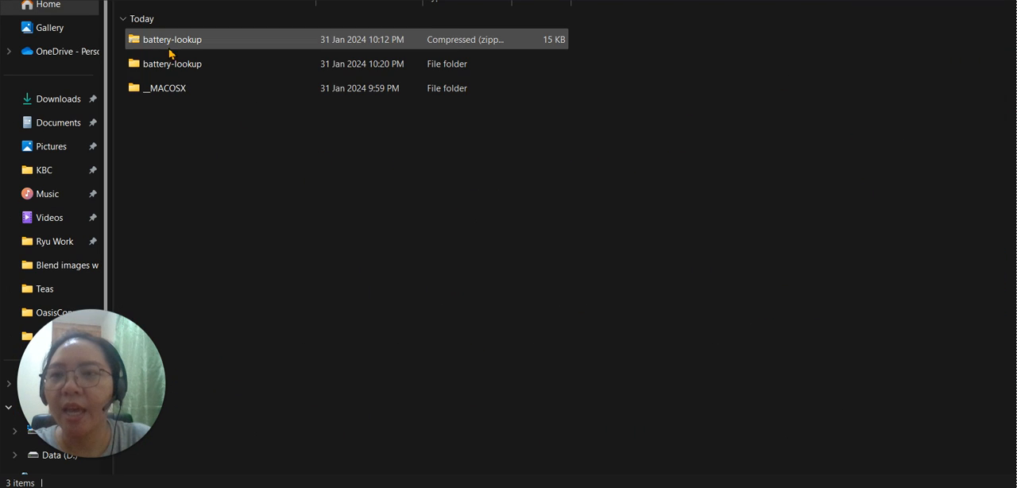
Delete the old battery-lookup zip archive.
{"action": "left_click", "coordinate": [171, 64]}
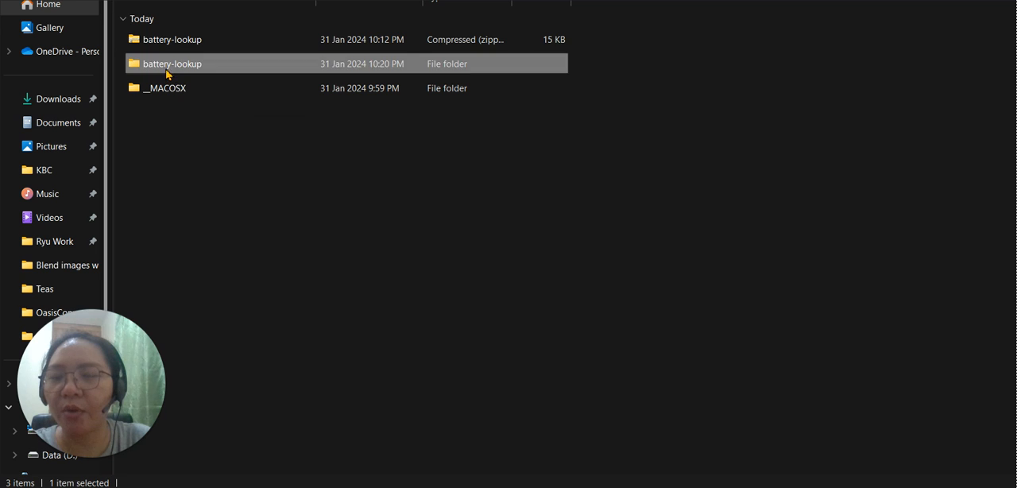
{"action": "left_click", "coordinate": [170, 39]}
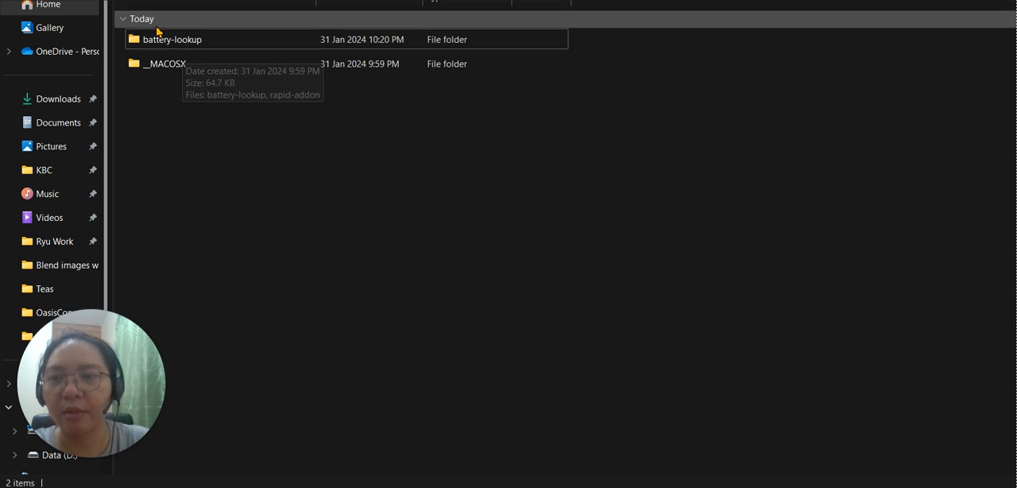
{"action": "left_click", "coordinate": [170, 39]}
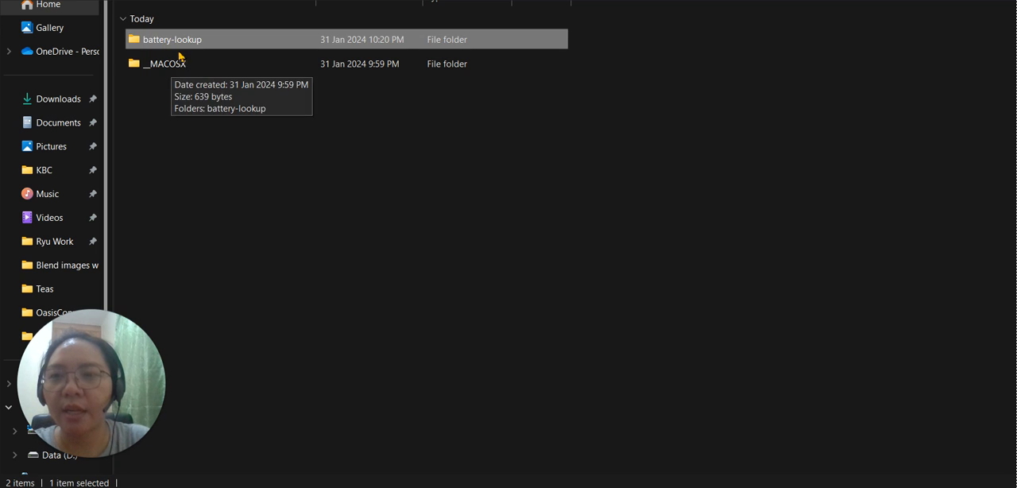
{"action": "mouse_move", "coordinate": [174, 64]}
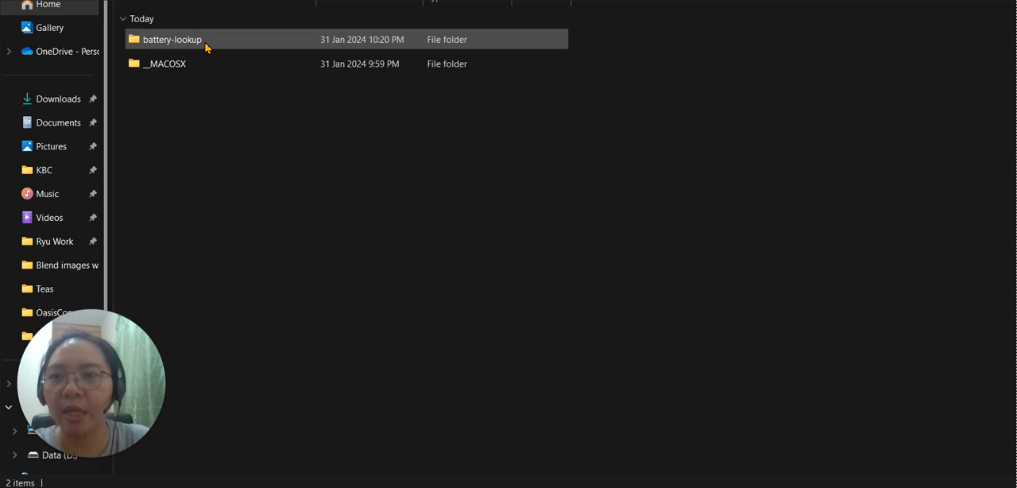
Compress the battery-lookup folder into a new zip and inspect its contents.
{"action": "left_click", "coordinate": [172, 39]}
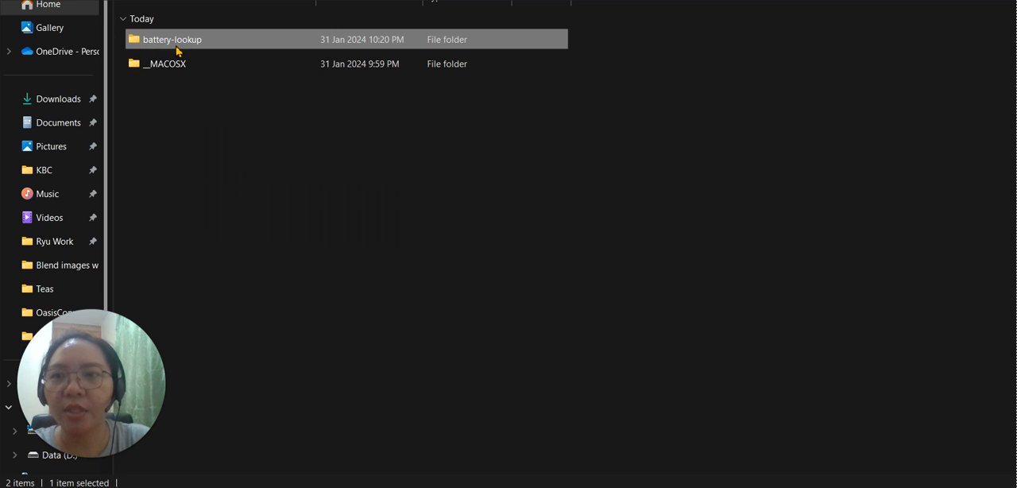
{"action": "right_click", "coordinate": [169, 39]}
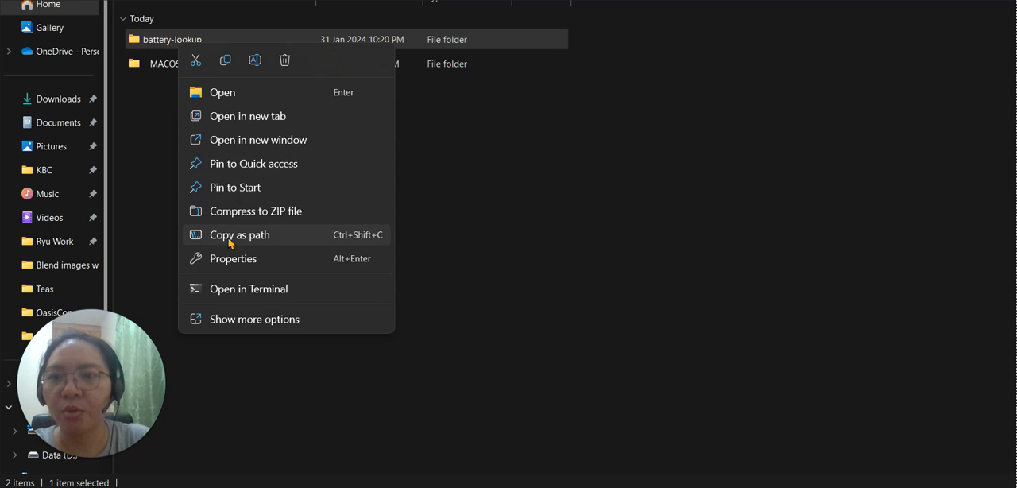
{"action": "left_click", "coordinate": [255, 211]}
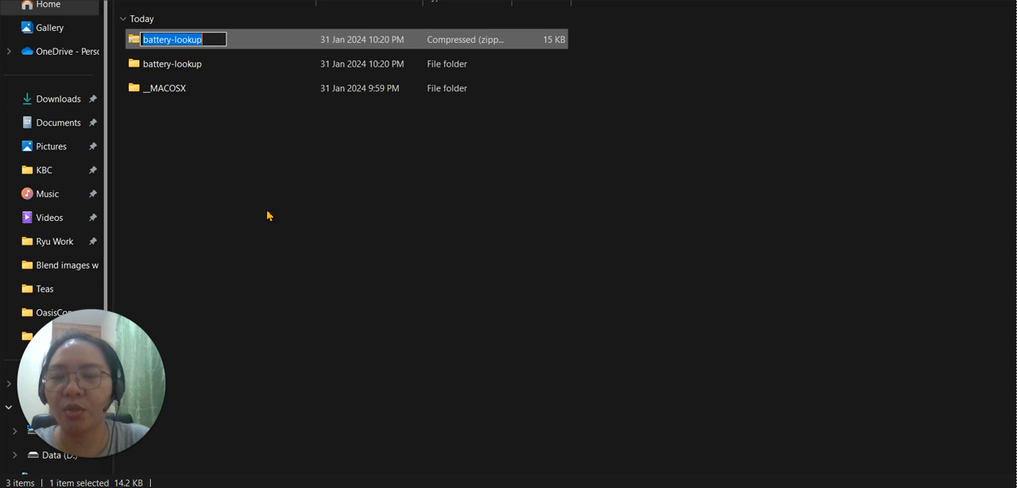
{"action": "mouse_move", "coordinate": [171, 39]}
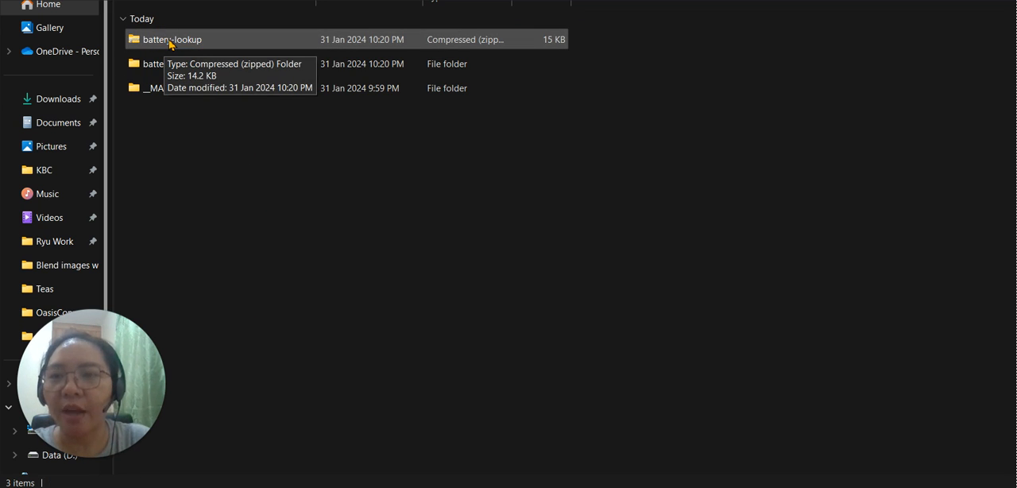
{"action": "left_click", "coordinate": [171, 39]}
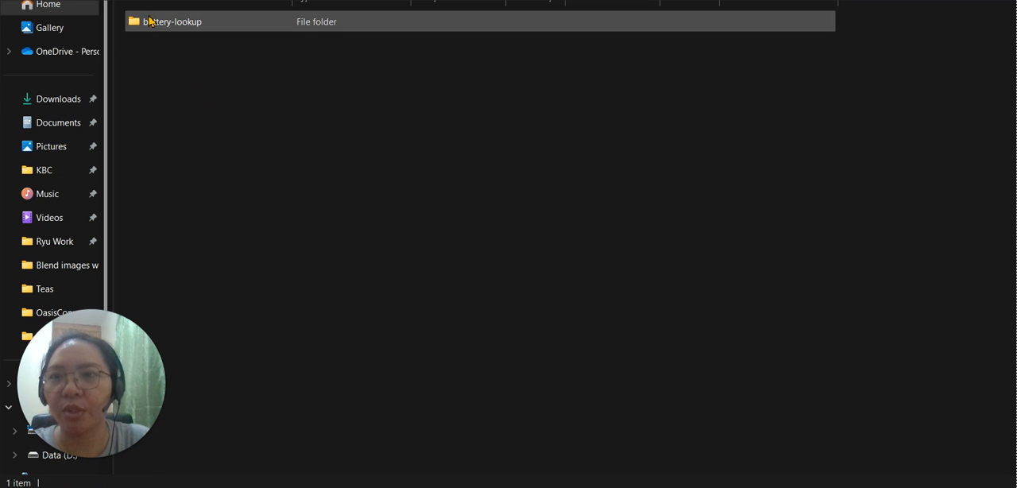
{"action": "double_click", "coordinate": [173, 21]}
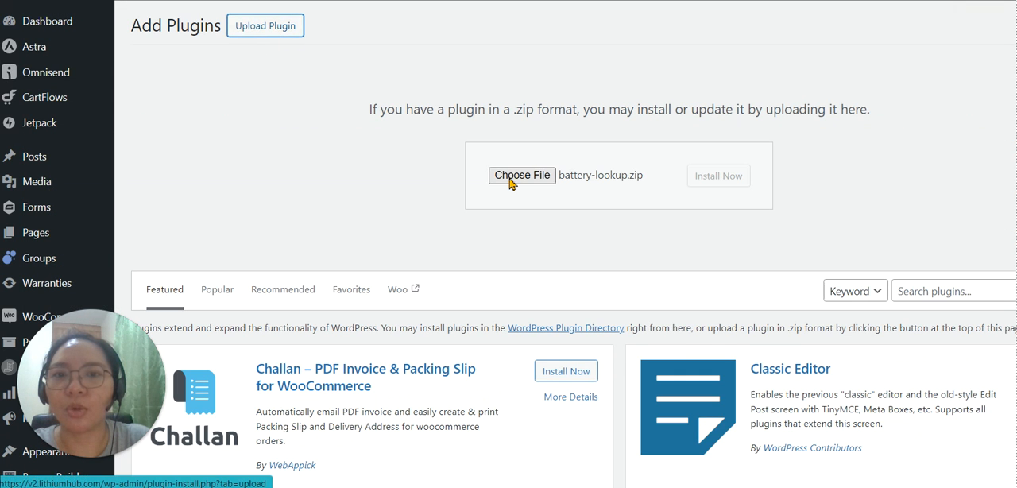
Upload the repackaged battery-lookup.zip and start installing it.
{"action": "left_click", "coordinate": [521, 175]}
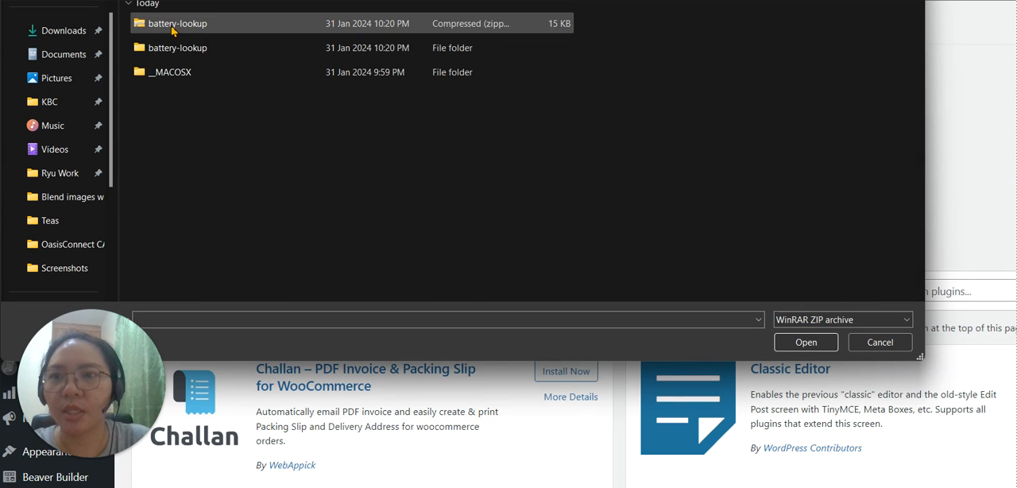
{"action": "left_click", "coordinate": [804, 342]}
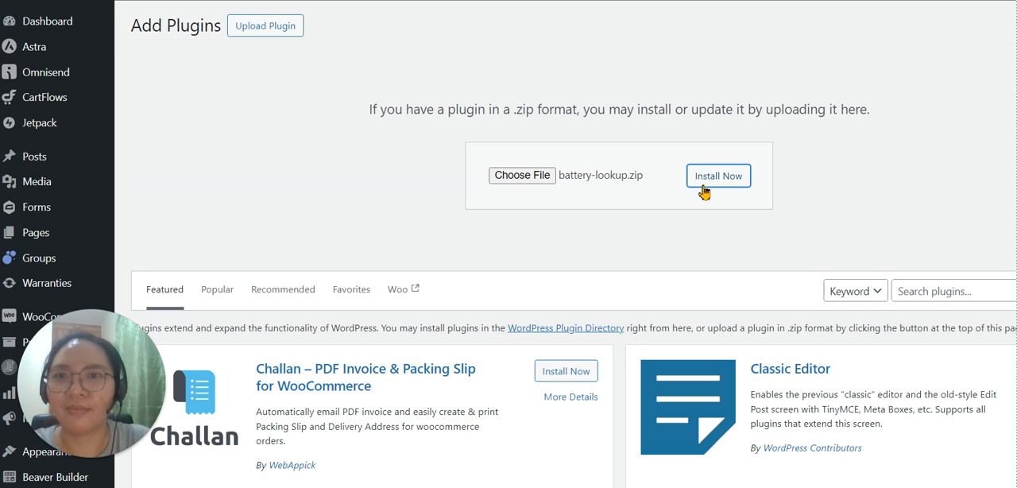
{"action": "left_click", "coordinate": [718, 175]}
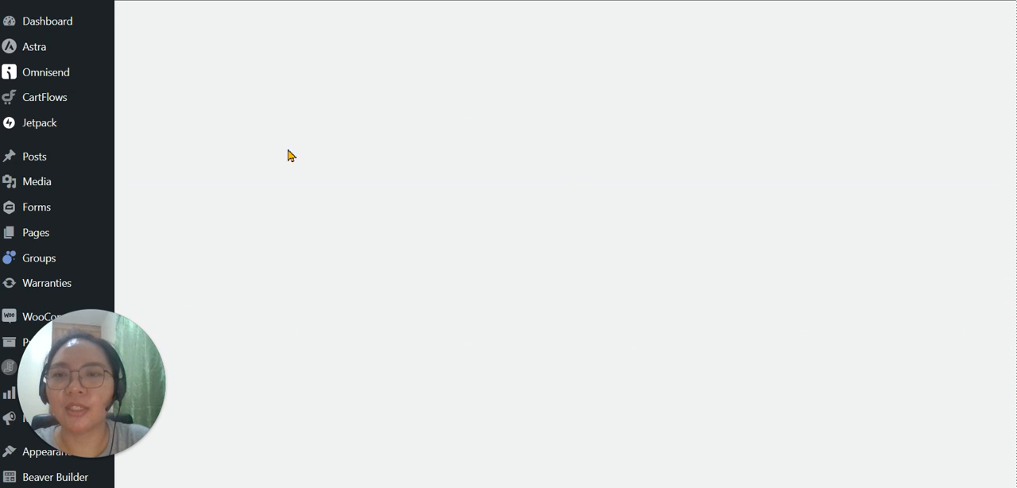
{"action": "mouse_move", "coordinate": [411, 194]}
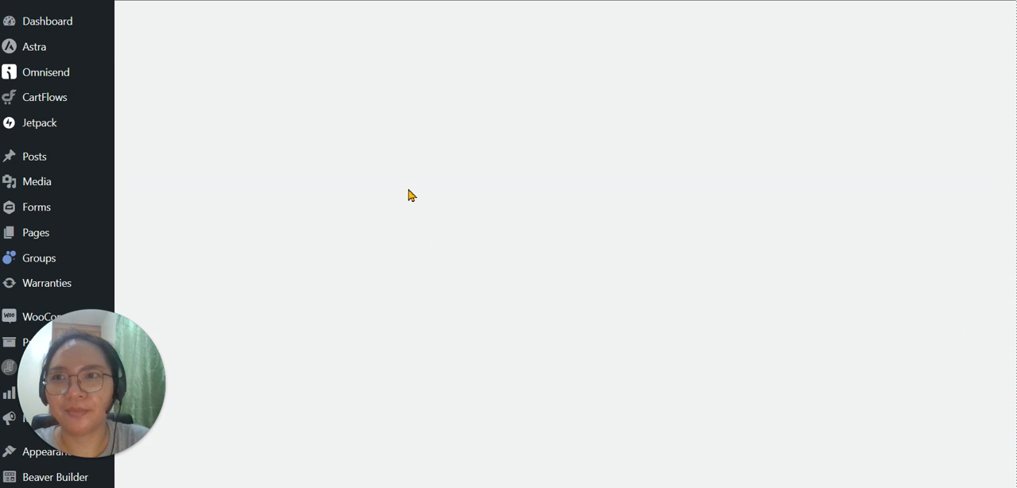
{"action": "mouse_move", "coordinate": [411, 195]}
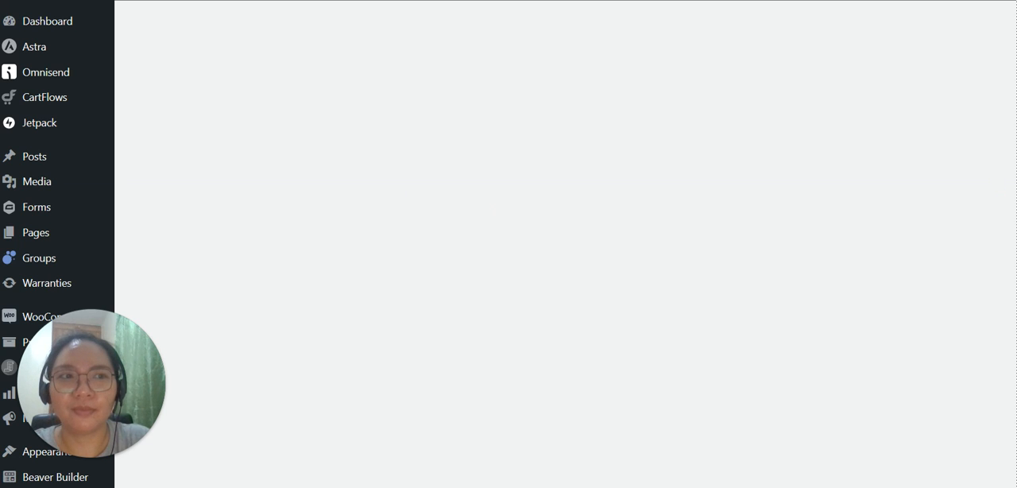